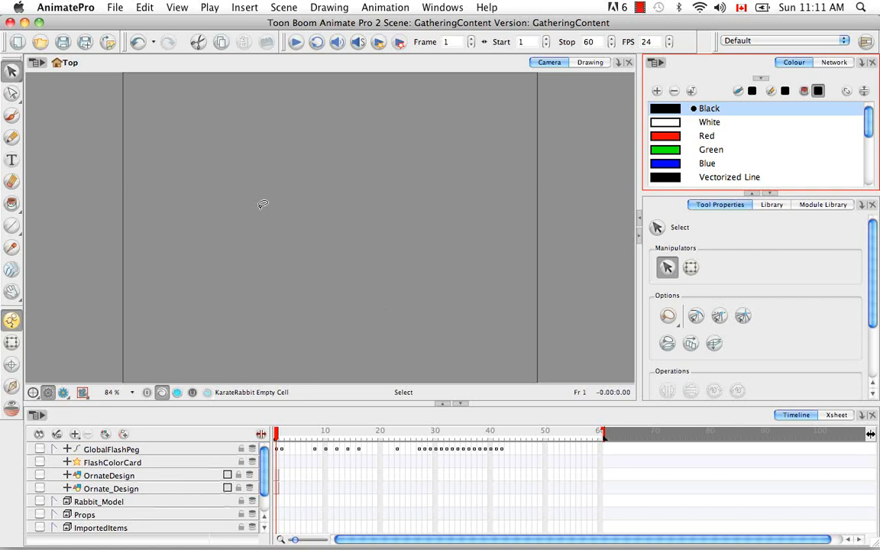
mouse_move(449, 237)
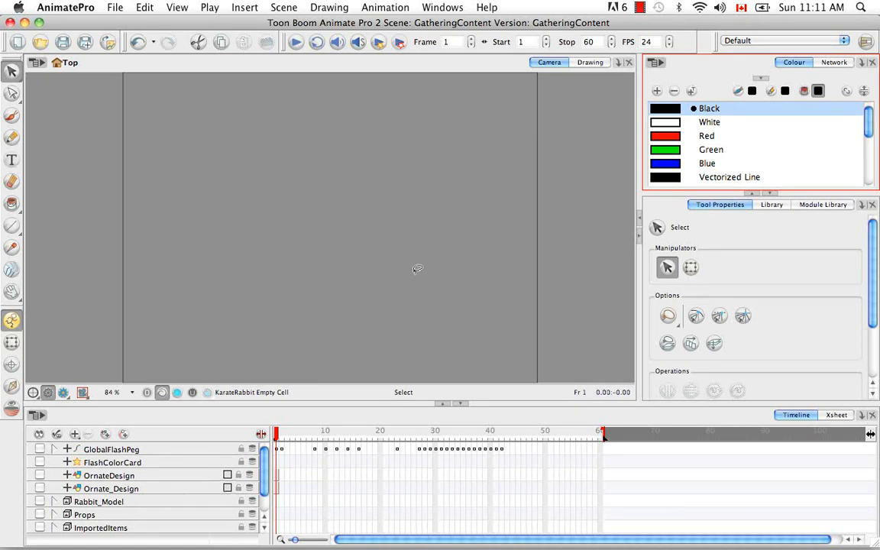
mouse_move(416, 257)
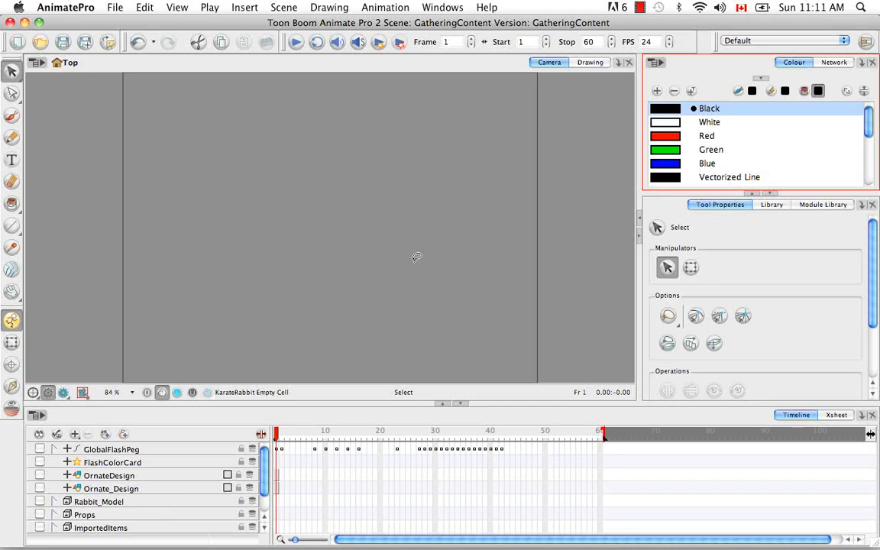
mouse_move(324, 259)
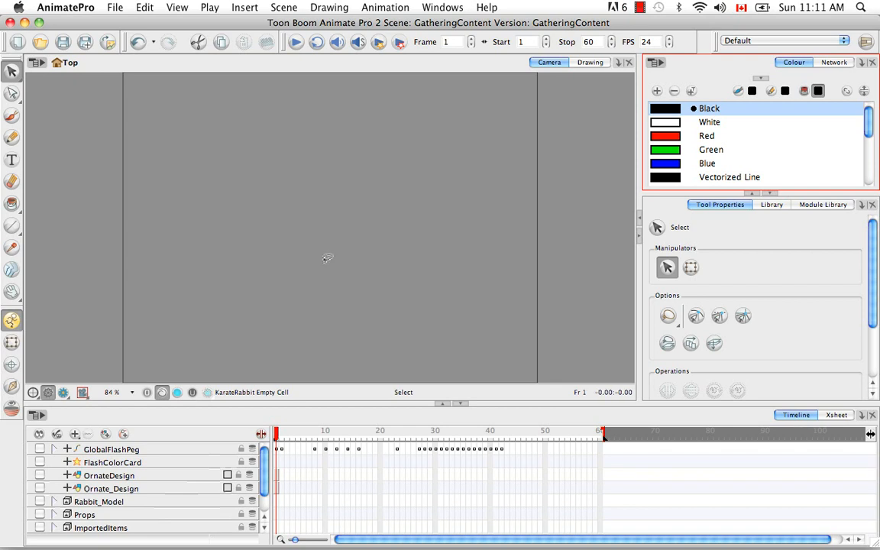
Step: Import fireworks.mov from the Source folder via File > Import > Movie
click(116, 9)
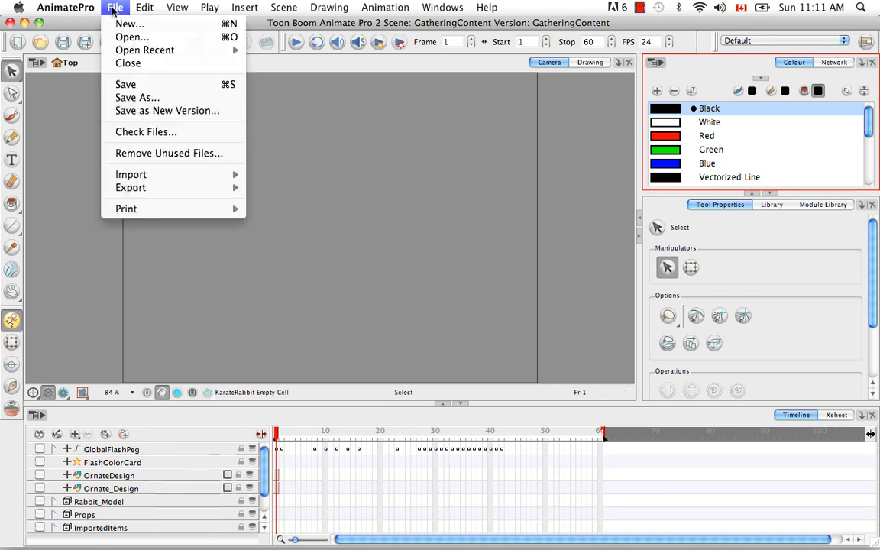
mouse_move(131, 175)
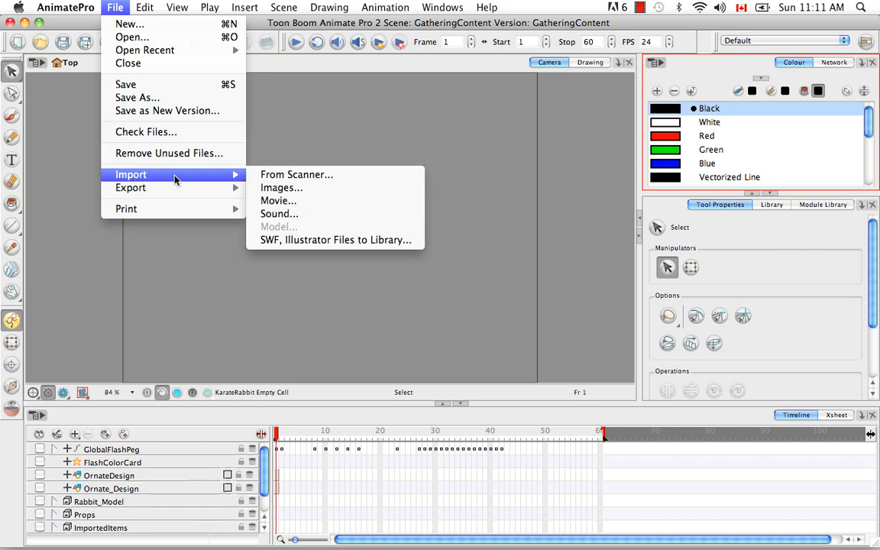
click(281, 187)
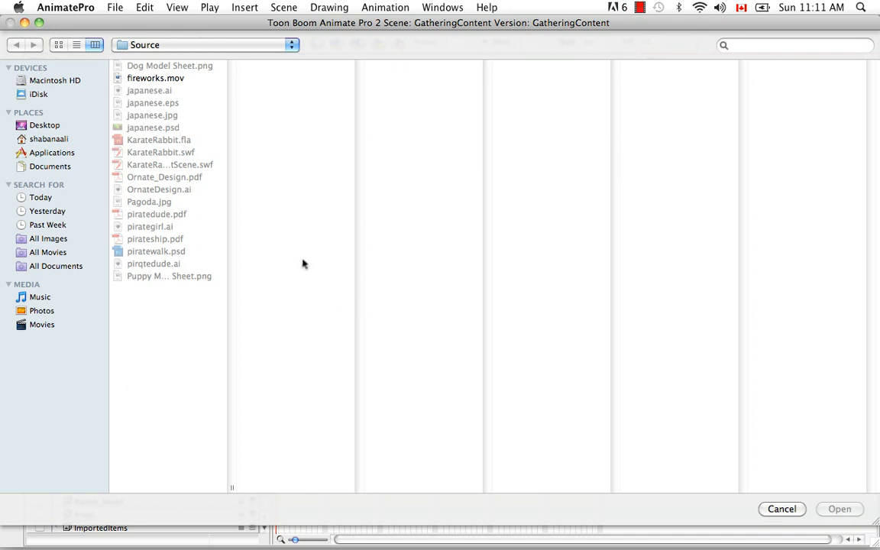
click(156, 76)
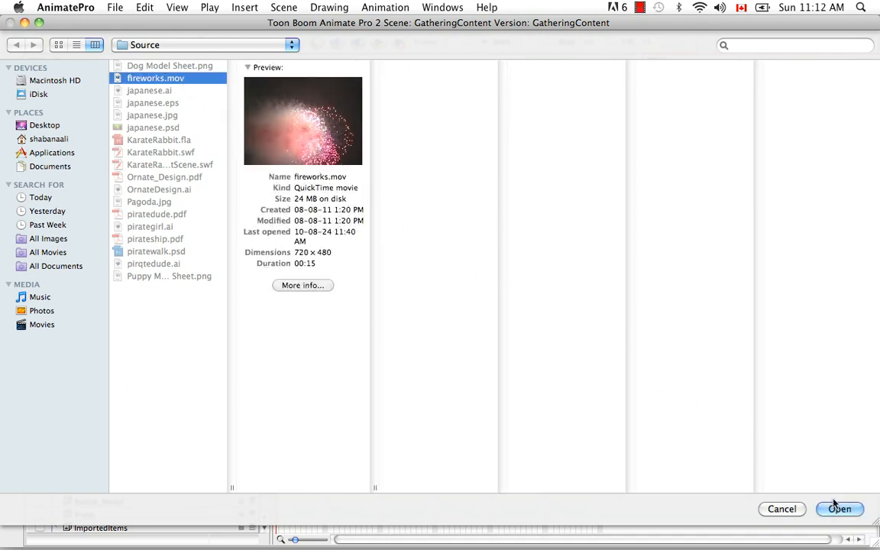
click(843, 510)
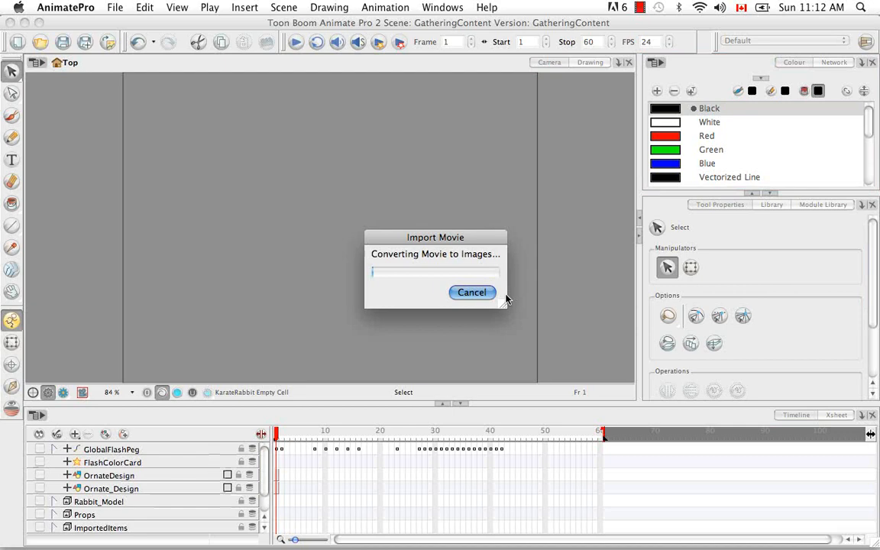
mouse_move(528, 315)
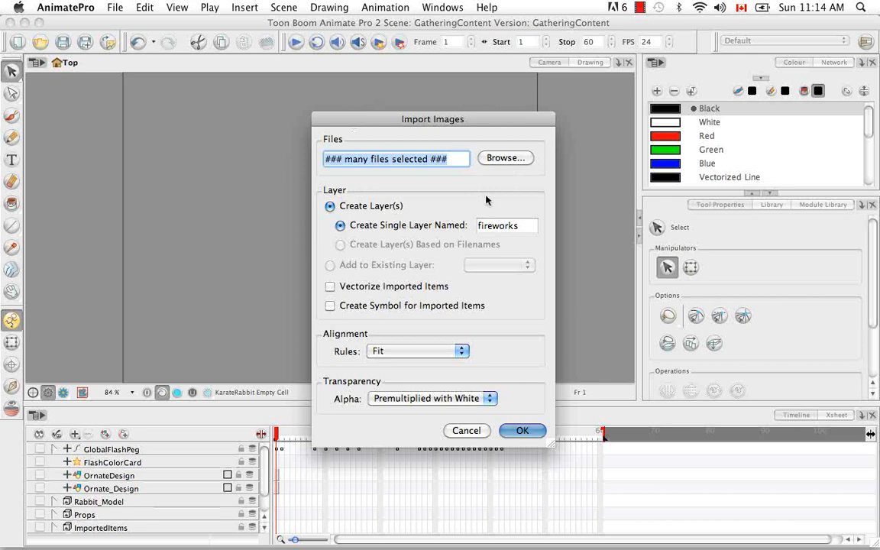
mouse_move(378, 174)
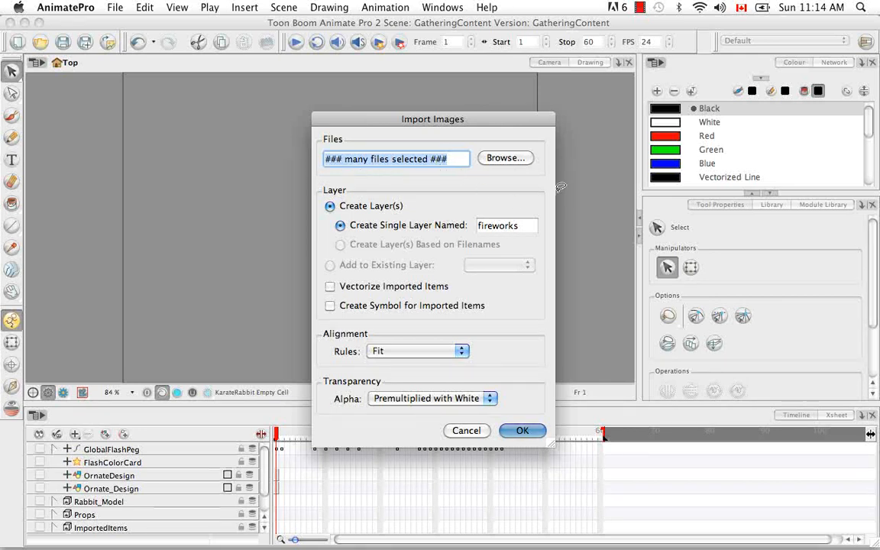
mouse_move(547, 440)
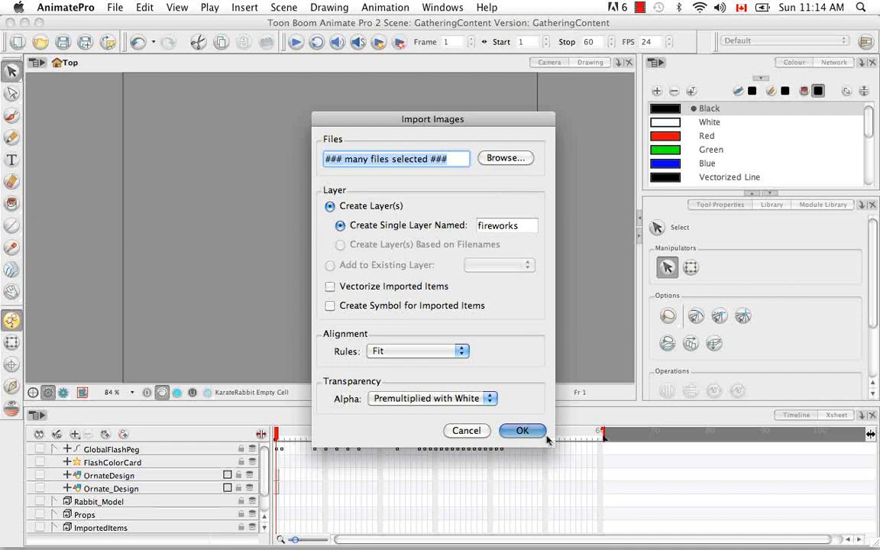
mouse_move(539, 192)
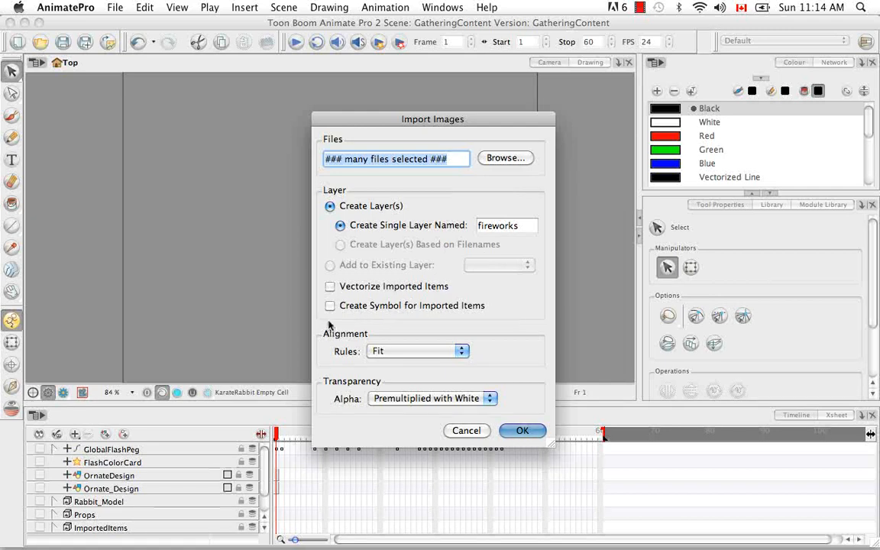
mouse_move(484, 324)
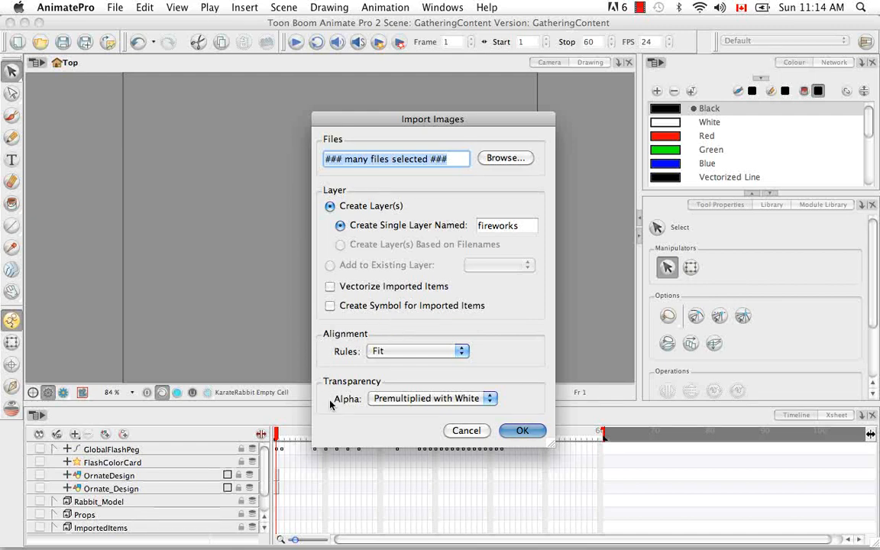
mouse_move(330, 473)
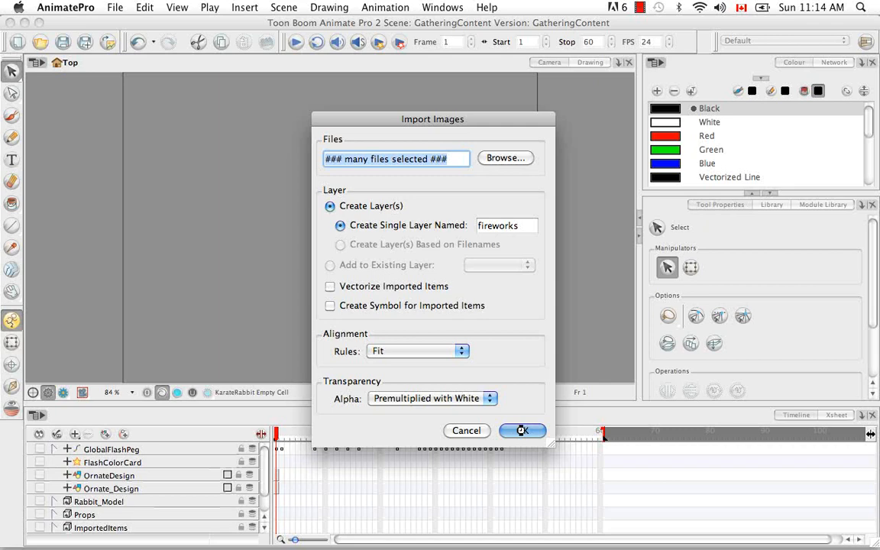
click(523, 431)
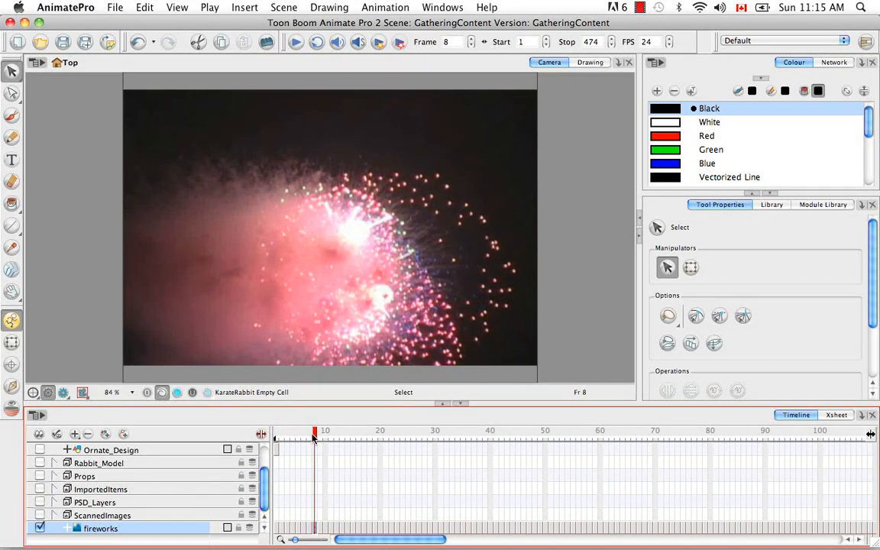
Step: Play the fireworks sequence in the Camera view using the playback toolbar, stopping at frame 259
click(312, 43)
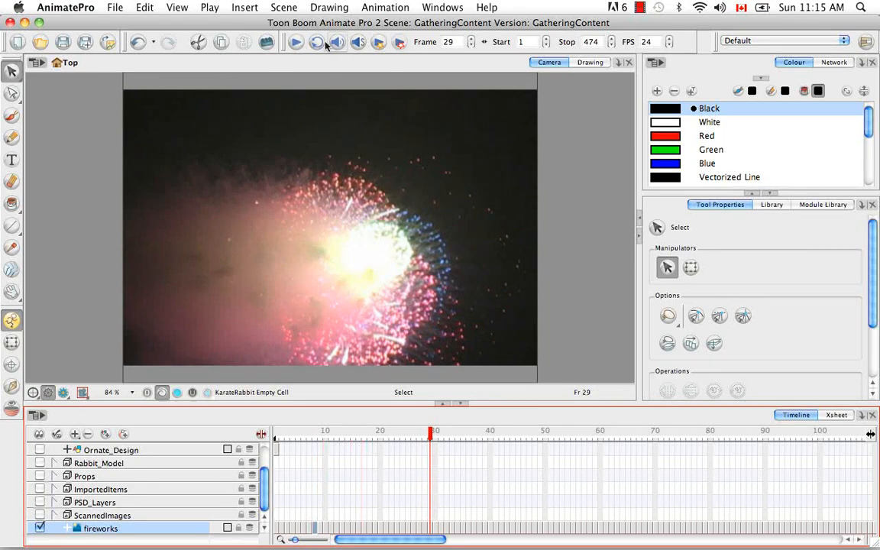
click(288, 42)
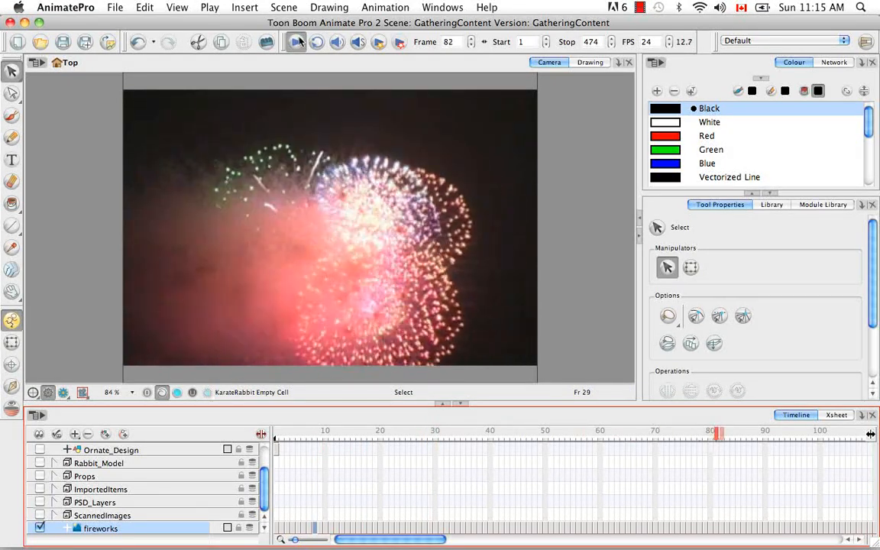
click(298, 43)
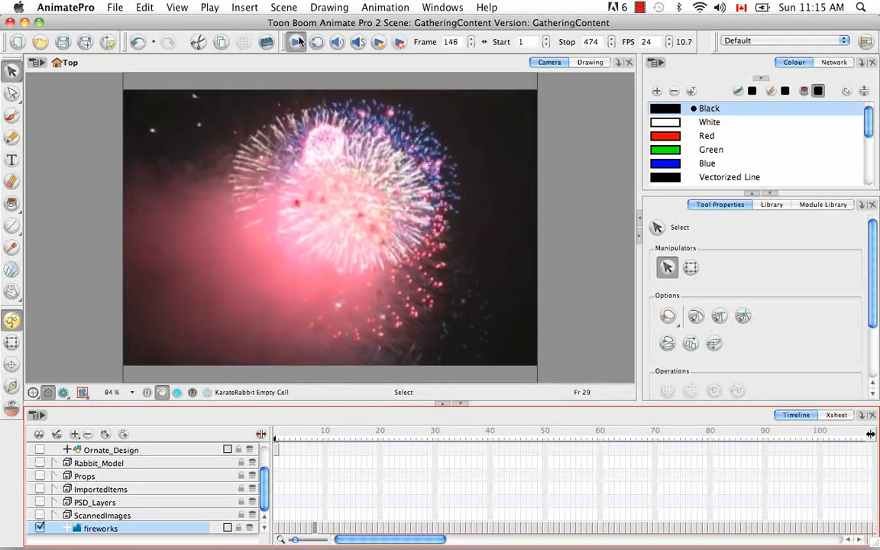
click(298, 43)
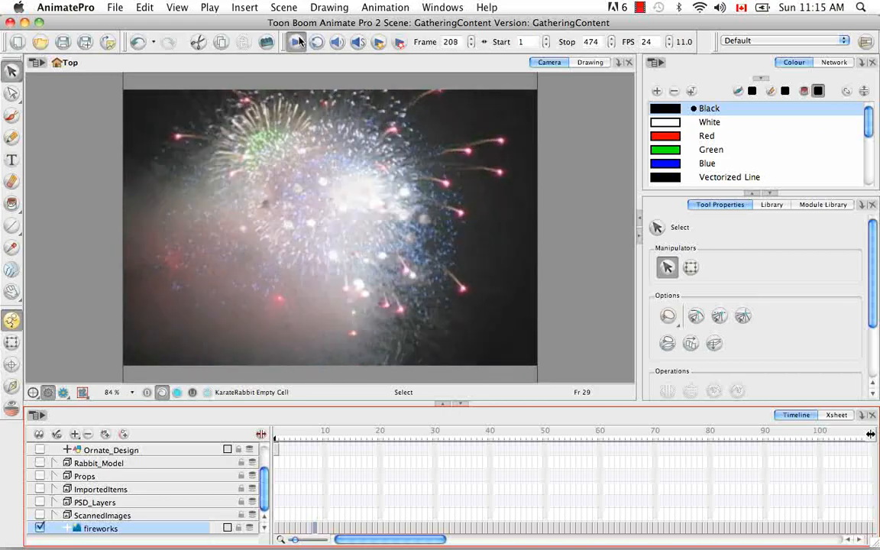
click(315, 43)
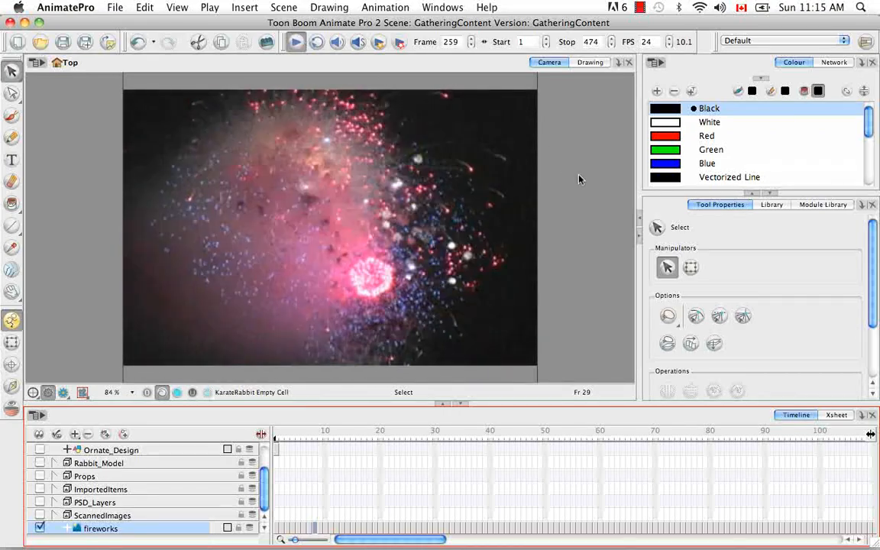
click(293, 43)
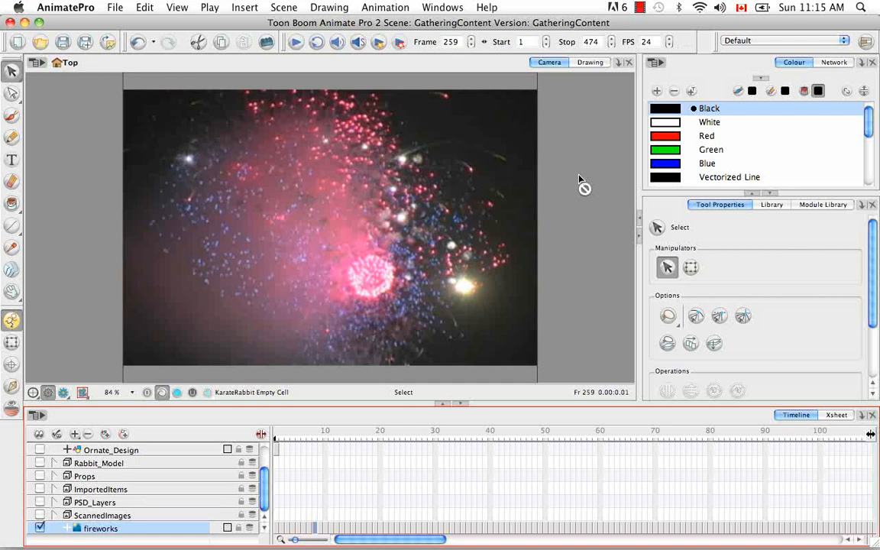